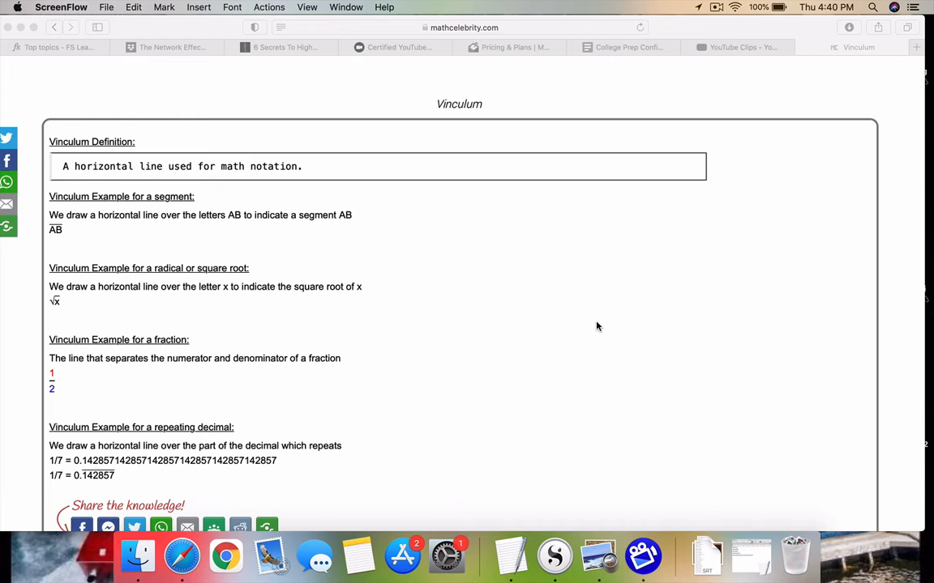
mouse_move(107, 243)
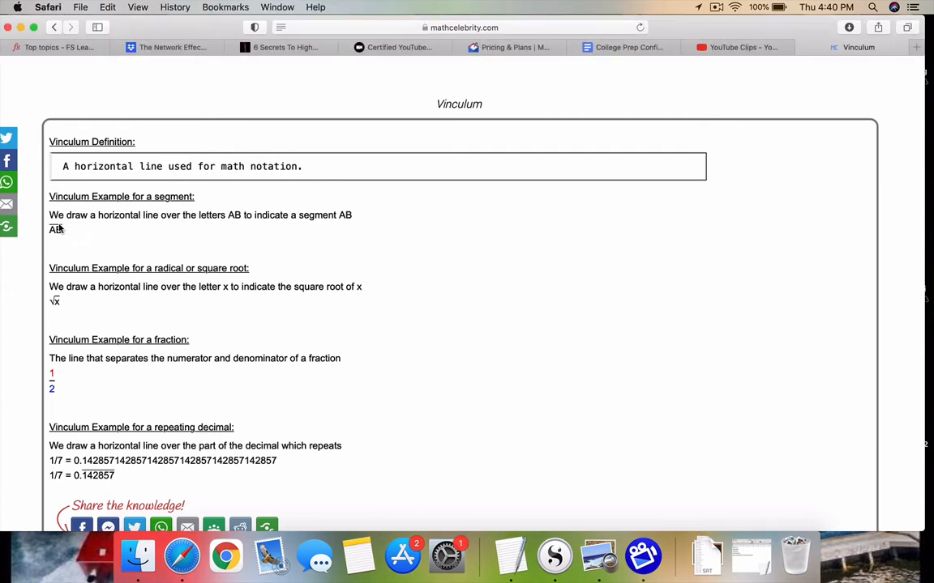
Highlight the AB segment example, clear that highlight, then highlight the next example.
double_click(56, 229)
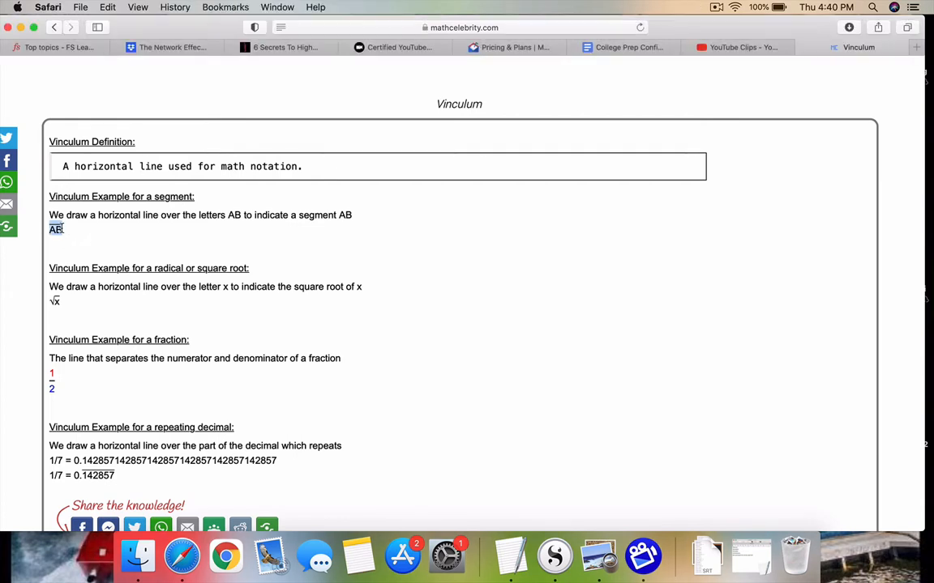
click(98, 241)
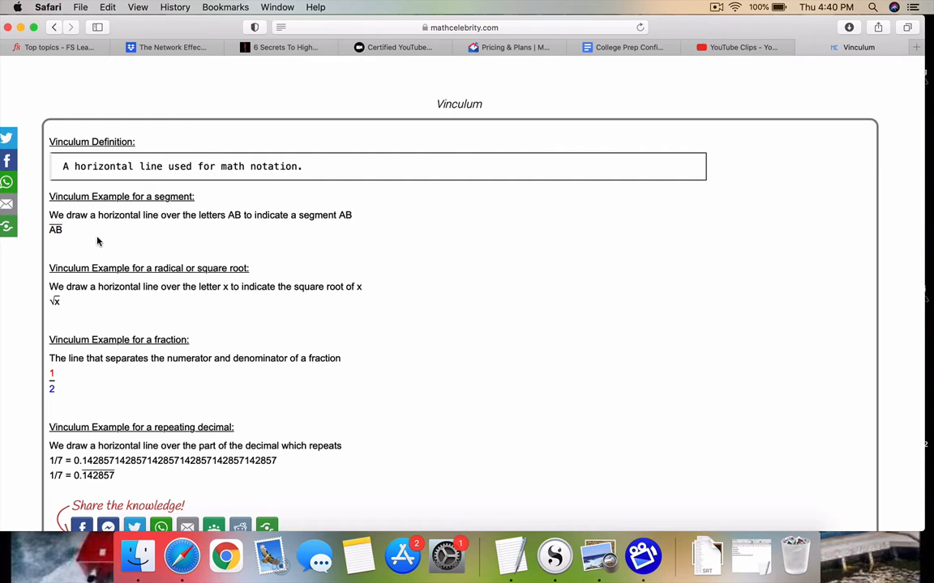
mouse_move(145, 229)
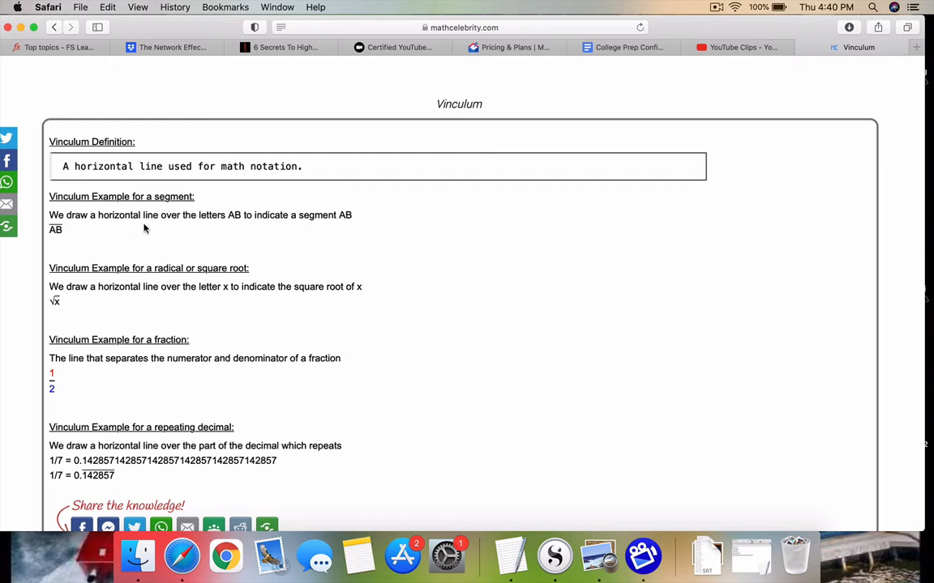
mouse_move(245, 228)
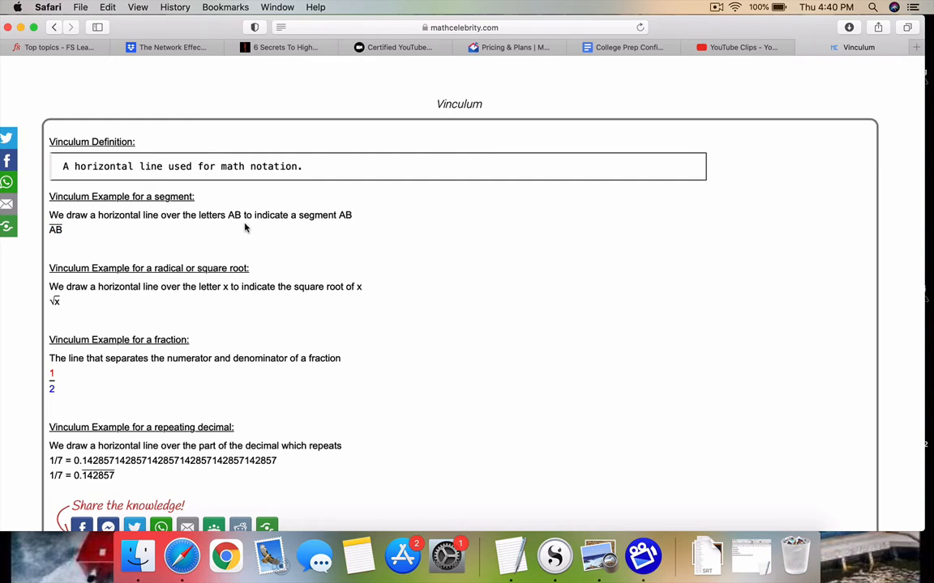
mouse_move(312, 227)
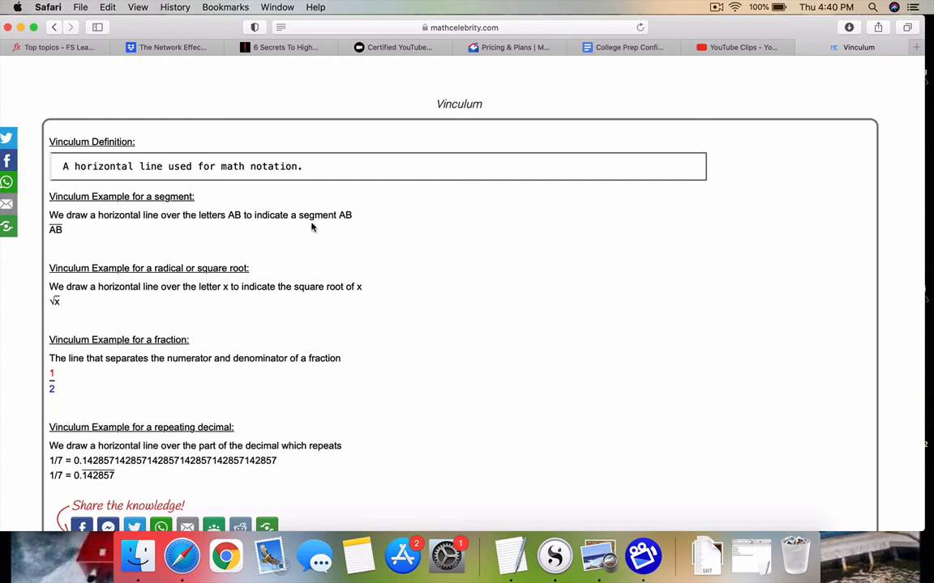
mouse_move(69, 265)
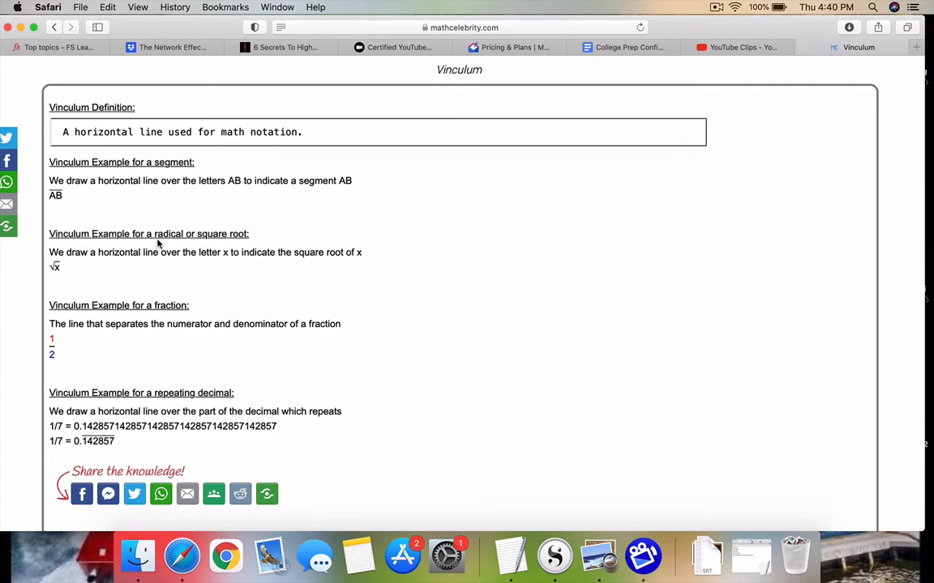
mouse_move(93, 282)
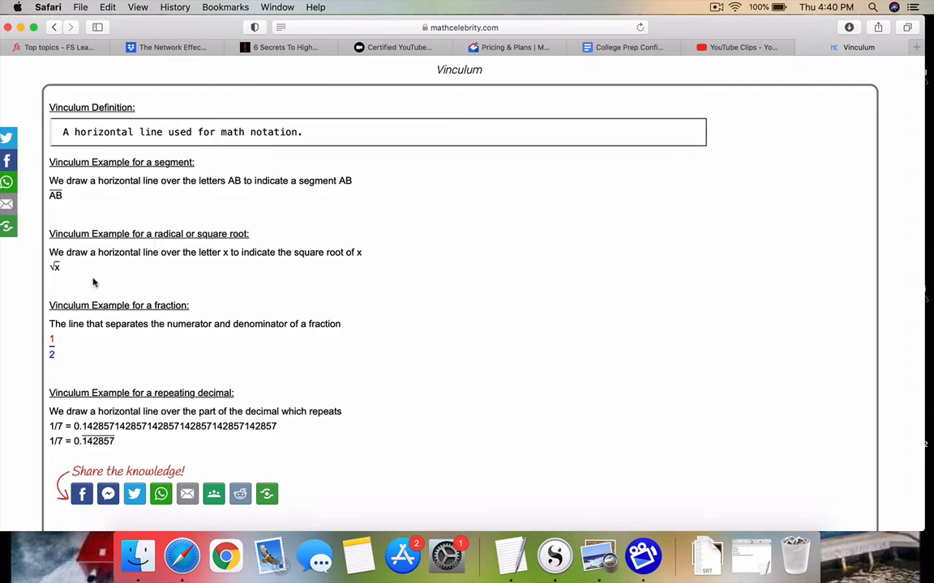
double_click(56, 266)
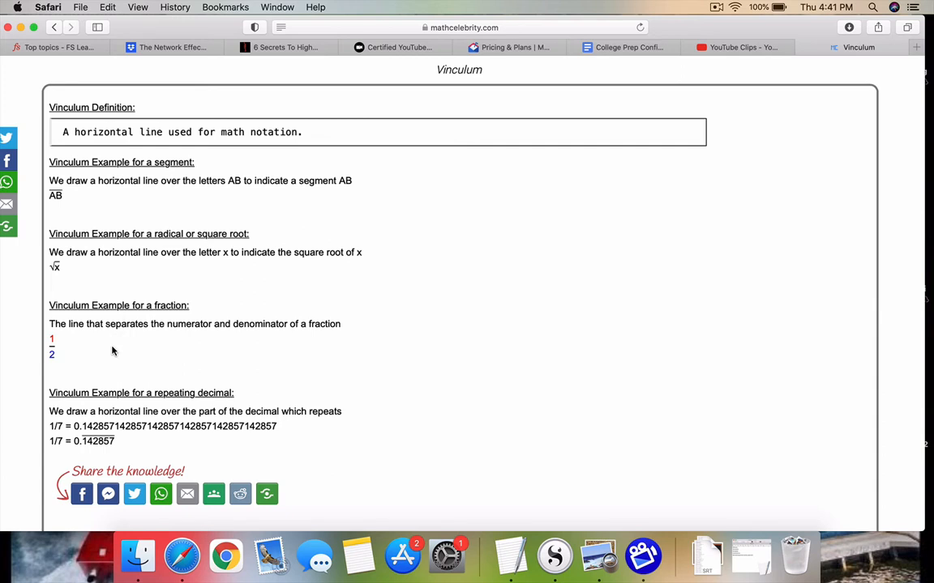
mouse_move(52, 337)
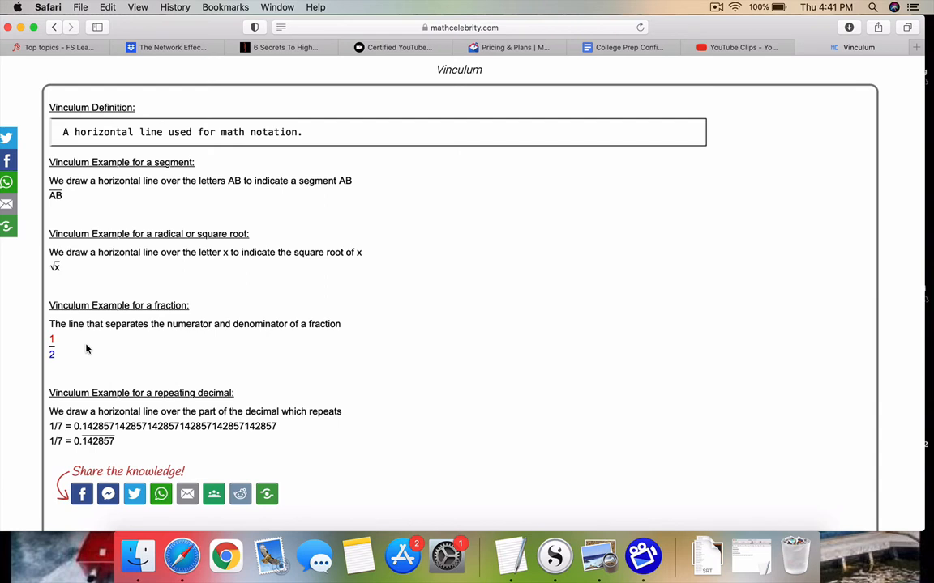
mouse_move(73, 349)
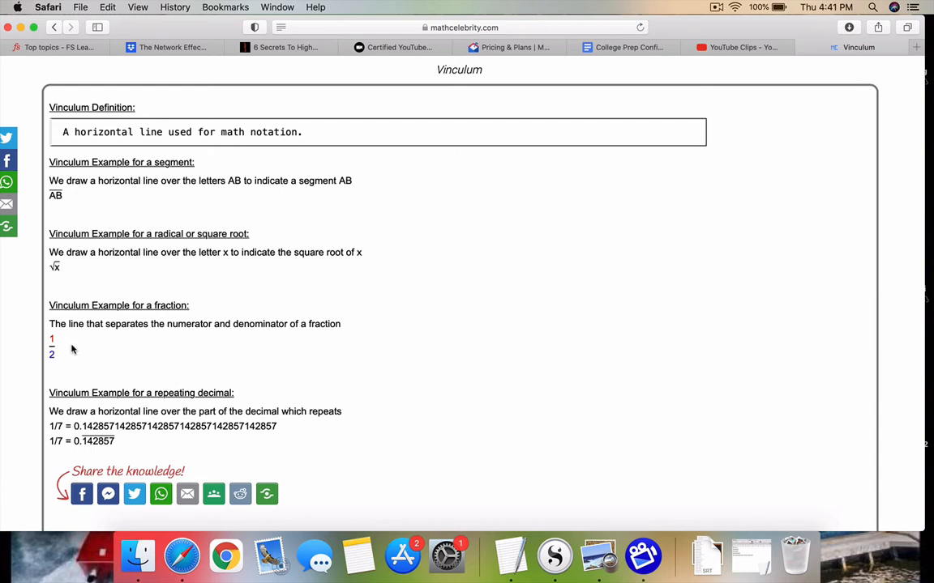
mouse_move(103, 356)
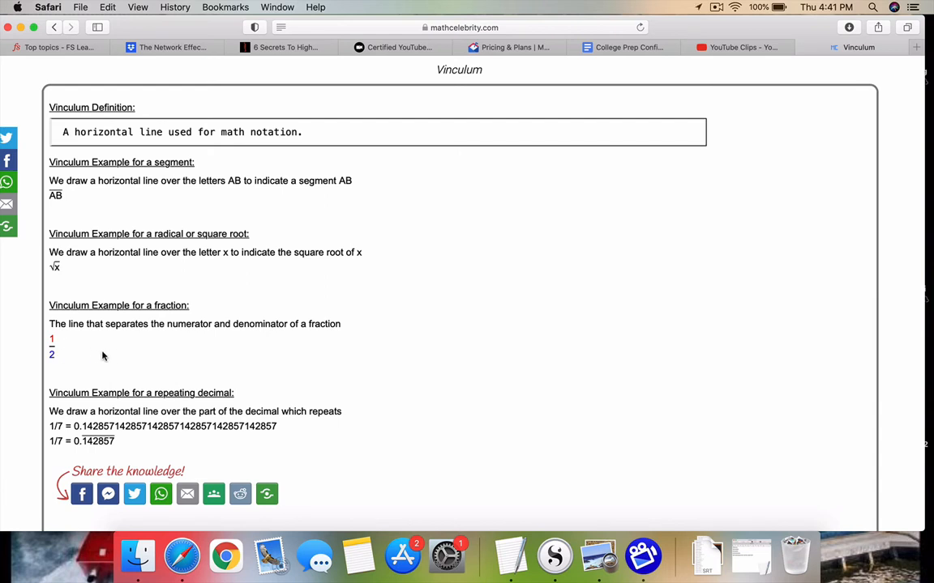
Scroll down and highlight the repeating 142857 digits in the 1/7 lines.
scroll(down, 3)
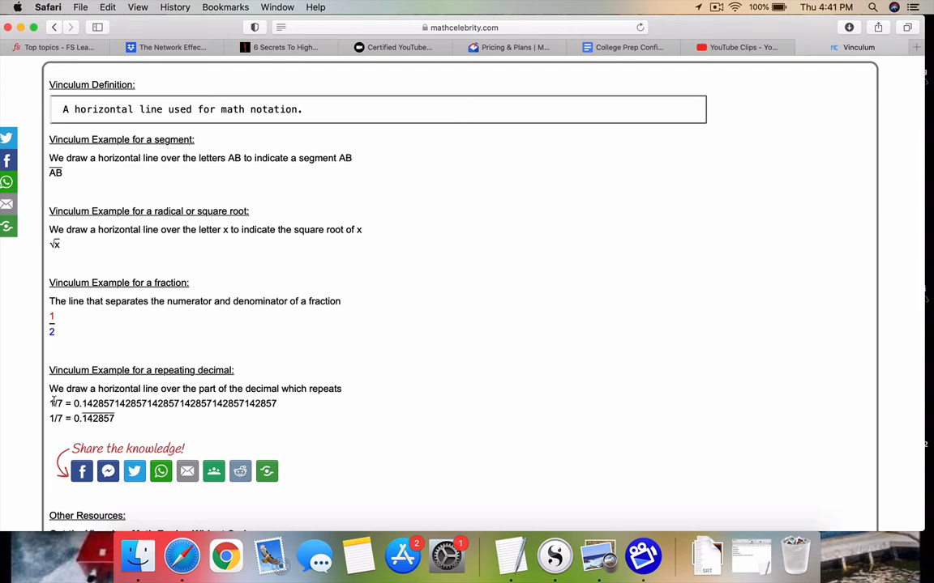
double_click(55, 403)
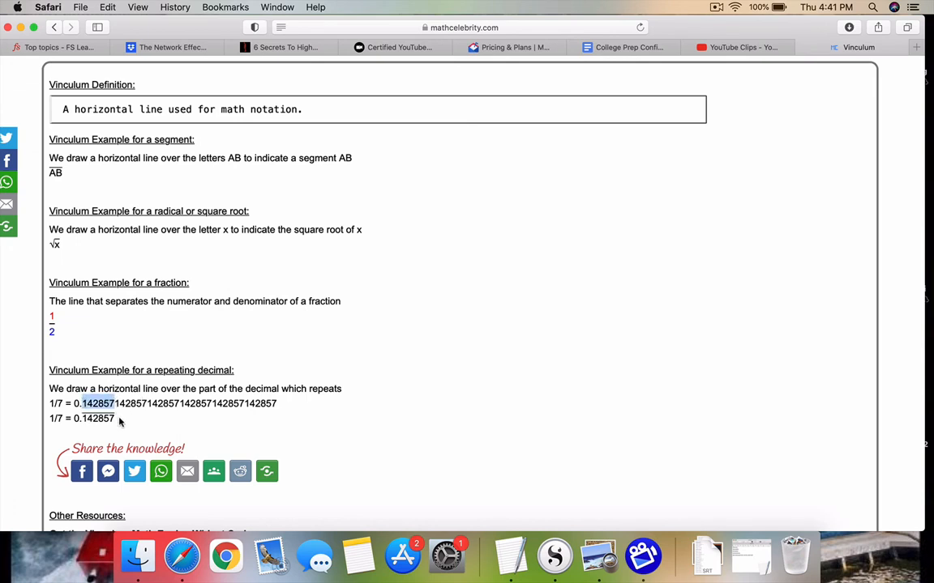
double_click(98, 419)
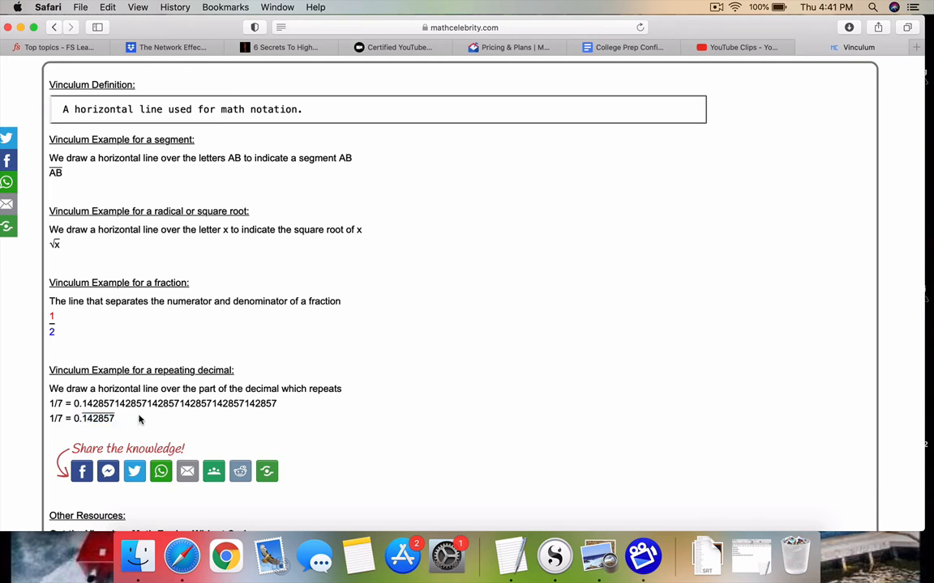
double_click(96, 418)
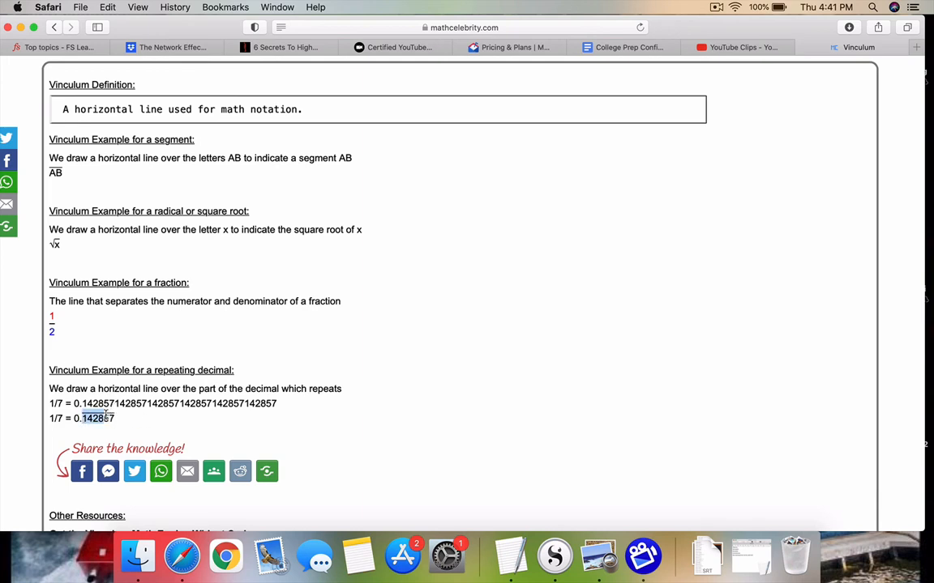